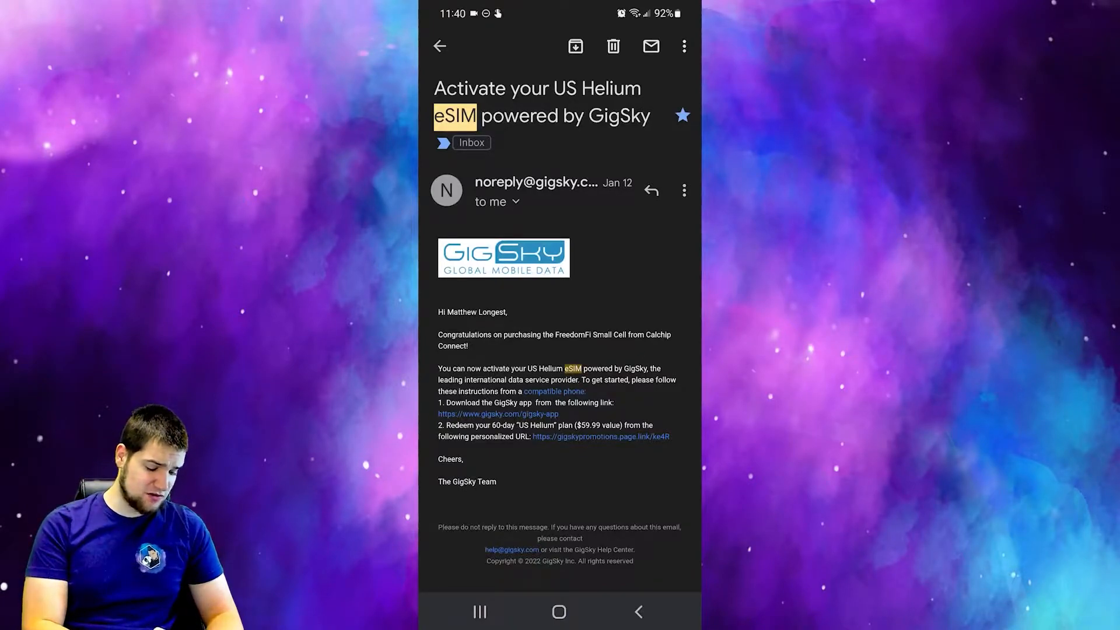
- Follow the email's 'compatible phone' link and scroll through GigSky's Compatible Devices list
left_click(554, 391)
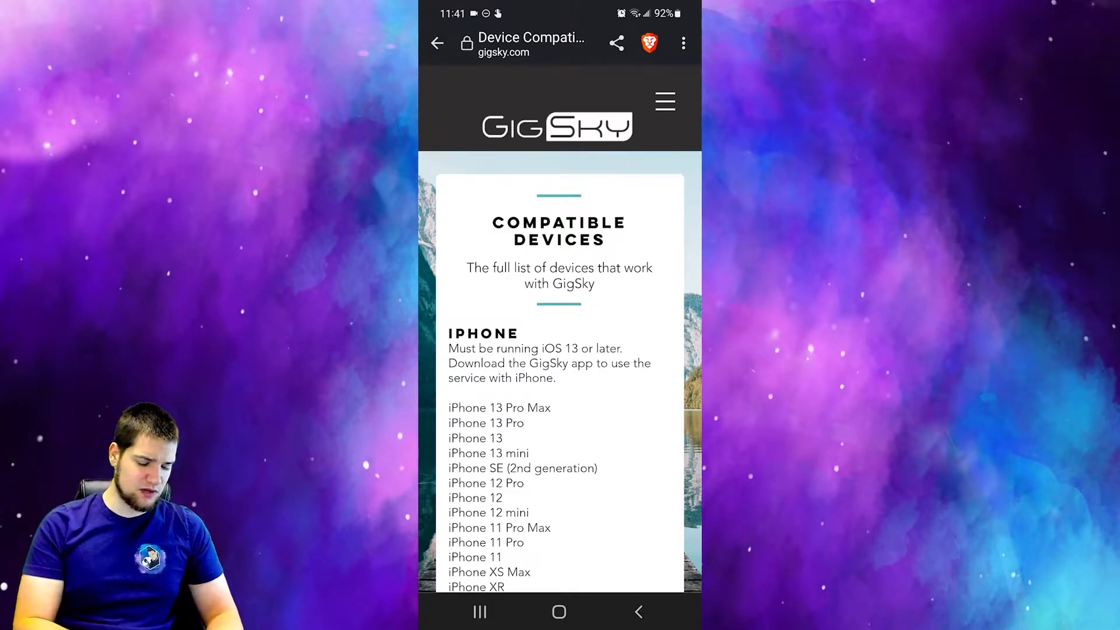
scroll("down", 3)
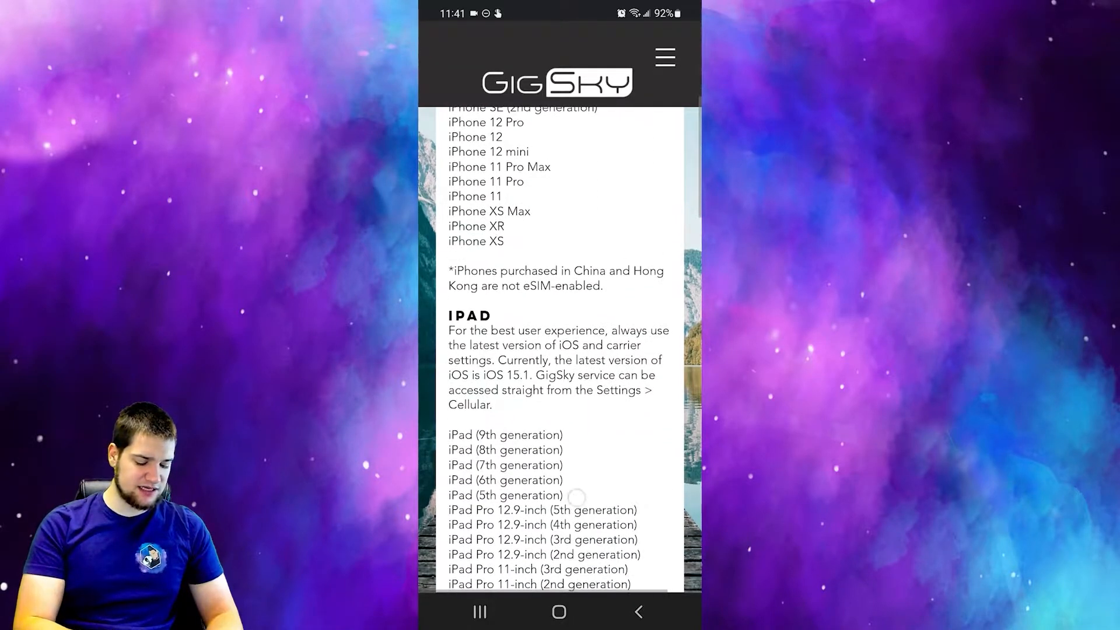
scroll("down", 3)
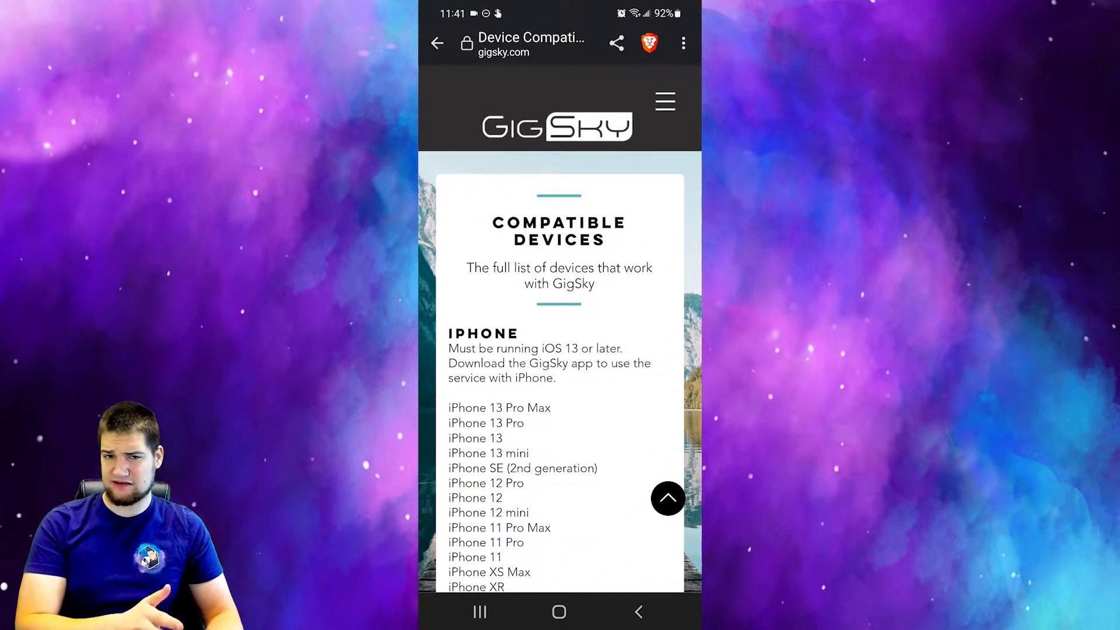
scroll("down", 3)
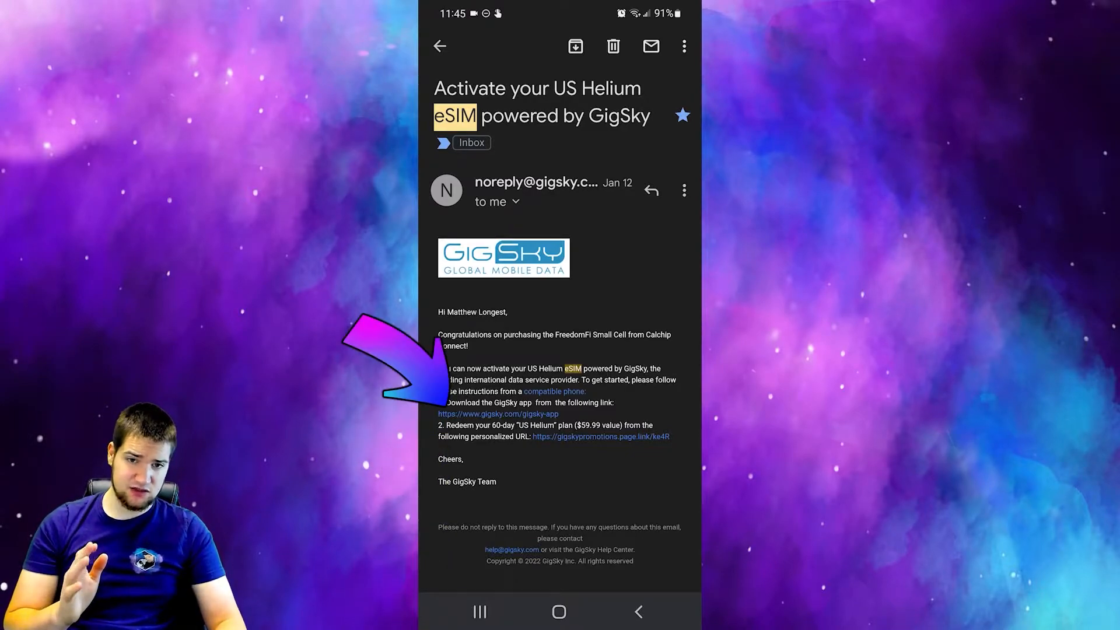
- Go from the email's gigsky-app link to Google Play and install GigSky – eSIM Travel Data
left_click(499, 414)
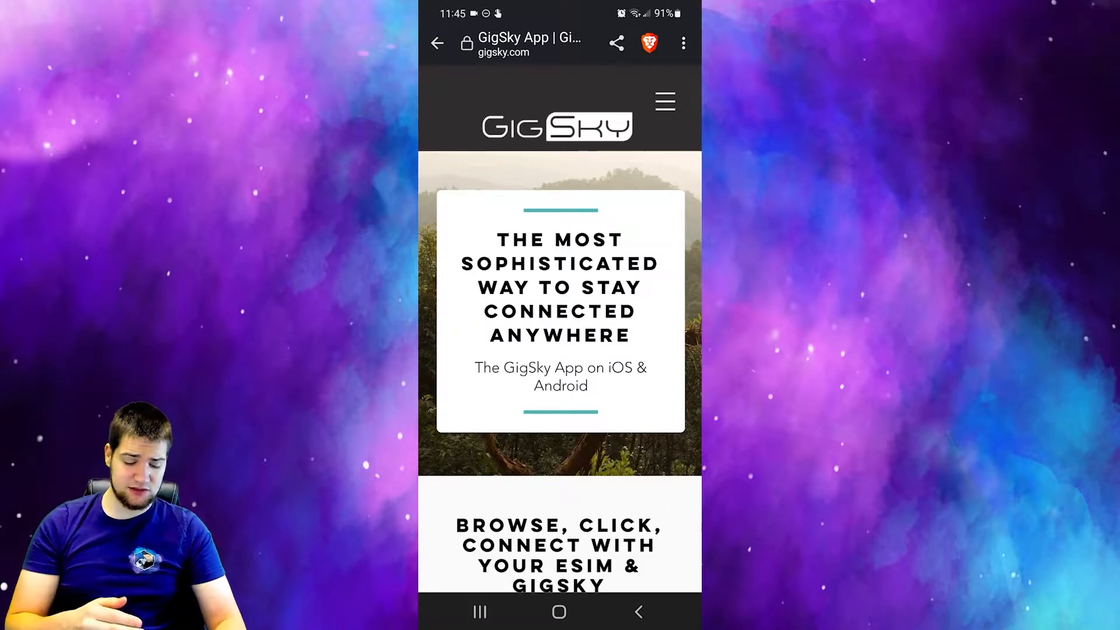
scroll("down", 3)
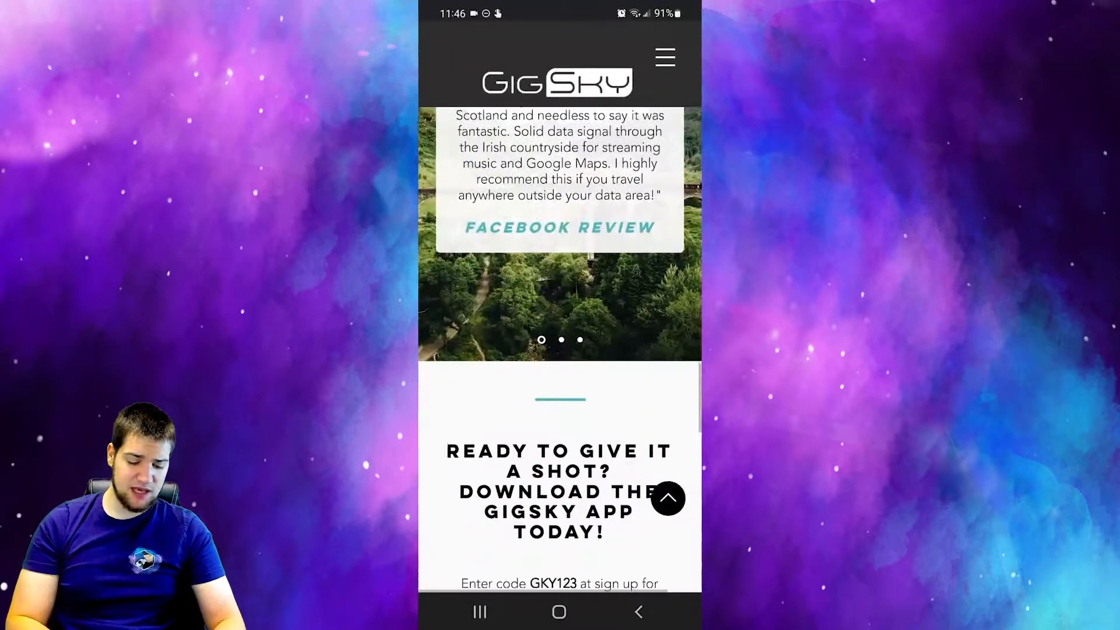
scroll("down", 3)
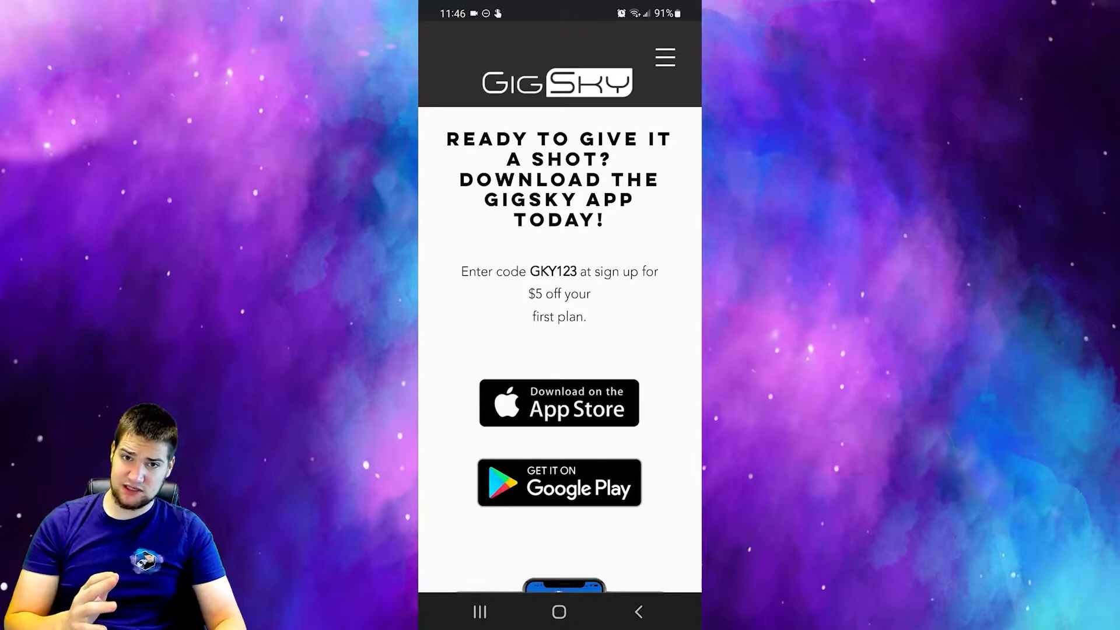
left_click(559, 482)
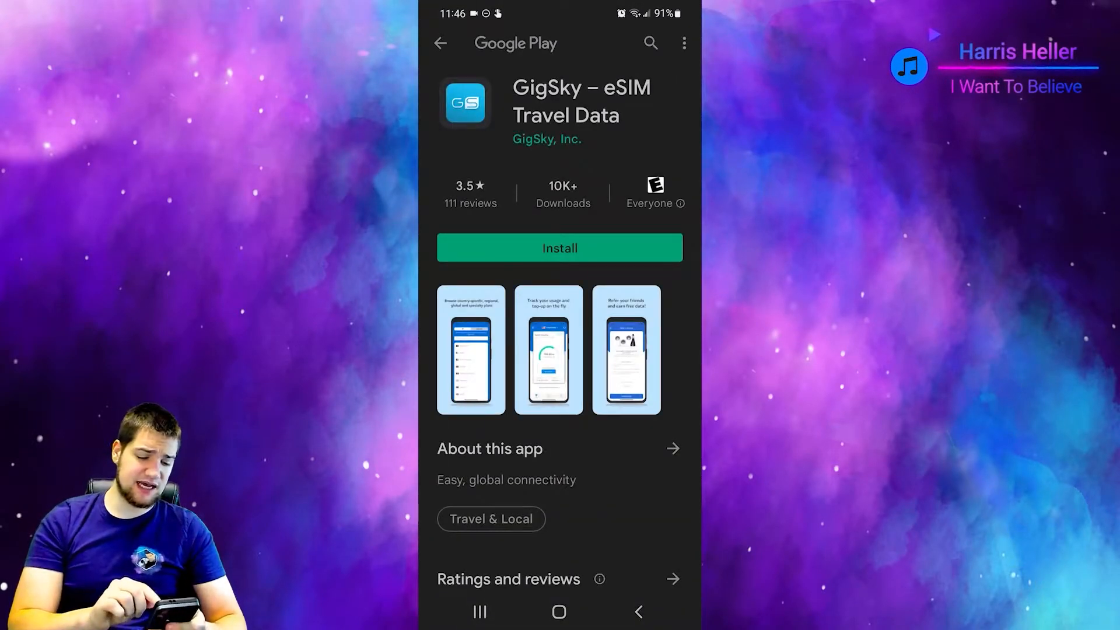
left_click(560, 247)
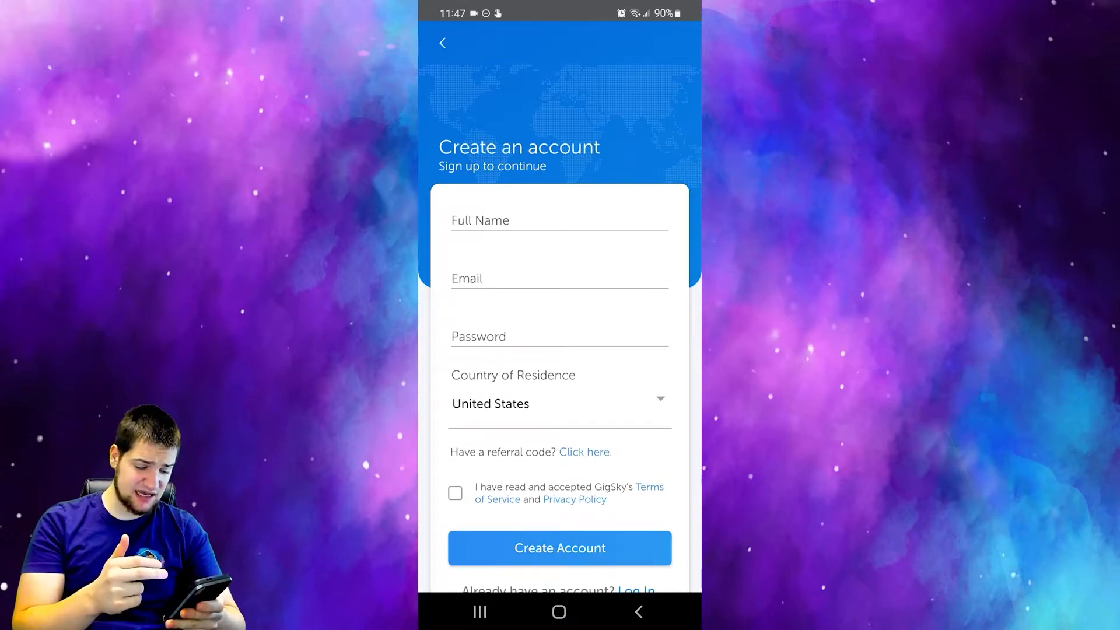
- Sign in, buy the free 5 GB US Helium plan with the code, and allow eSIM access
scroll("up", 3)
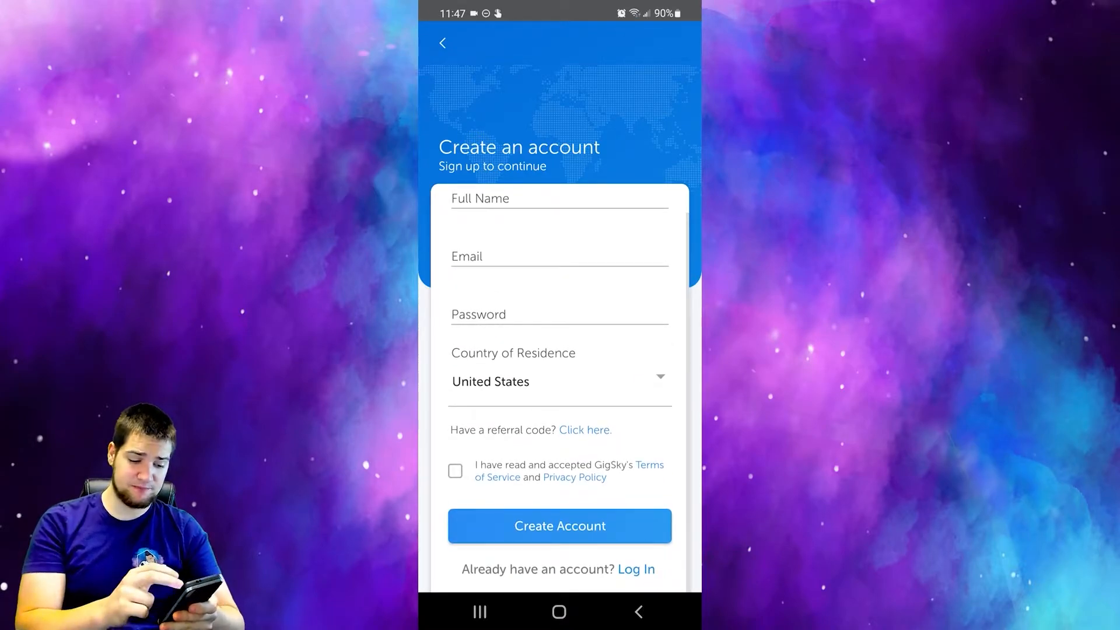
left_click(560, 525)
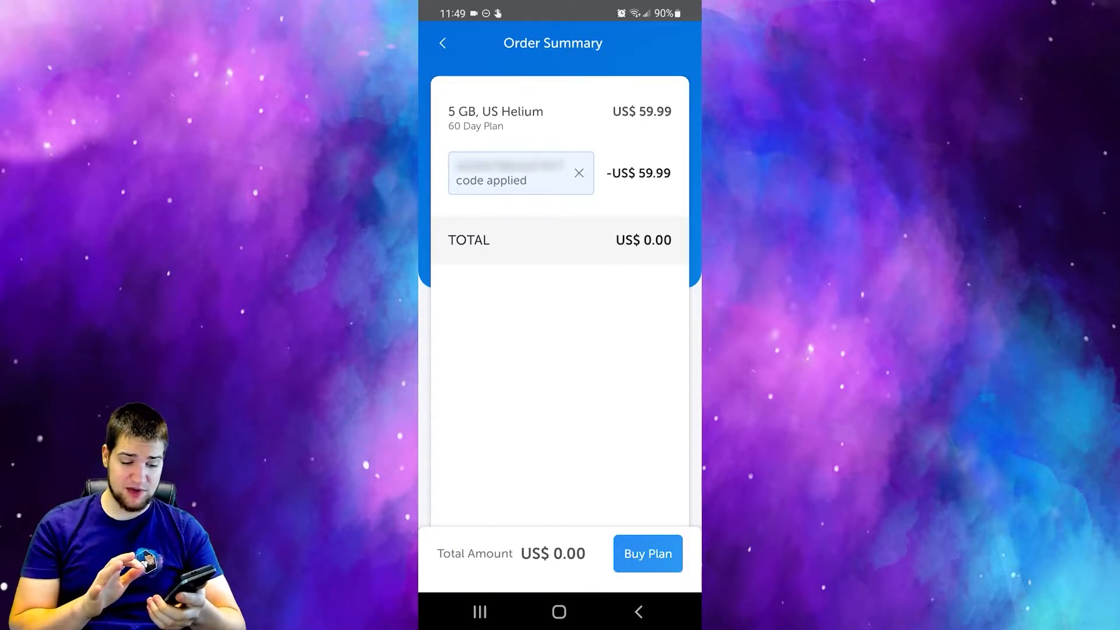
left_click(646, 553)
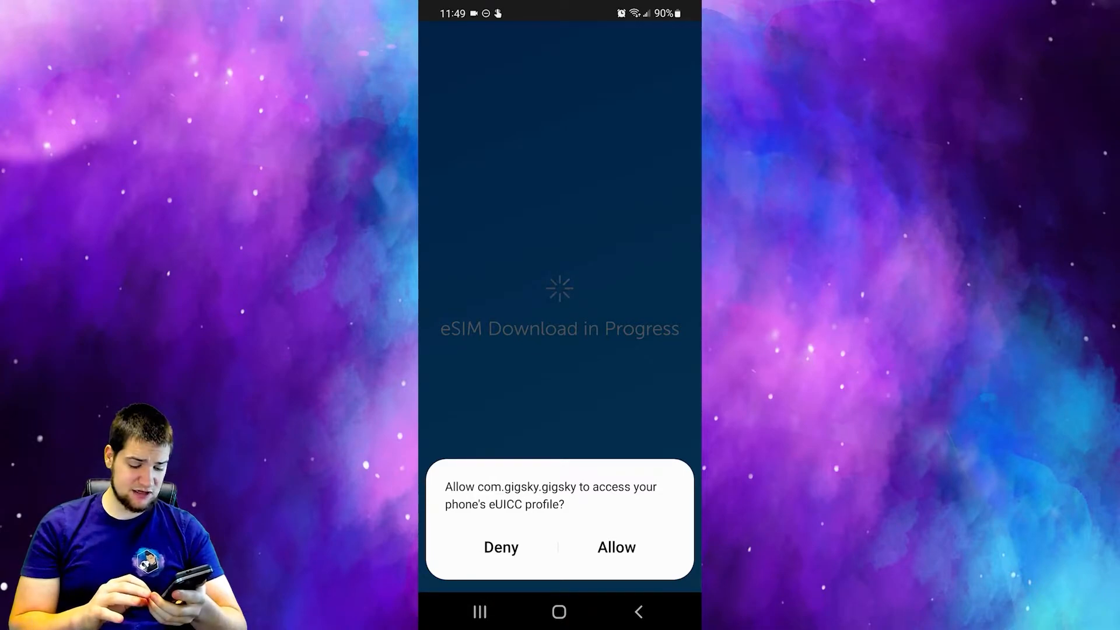
left_click(616, 547)
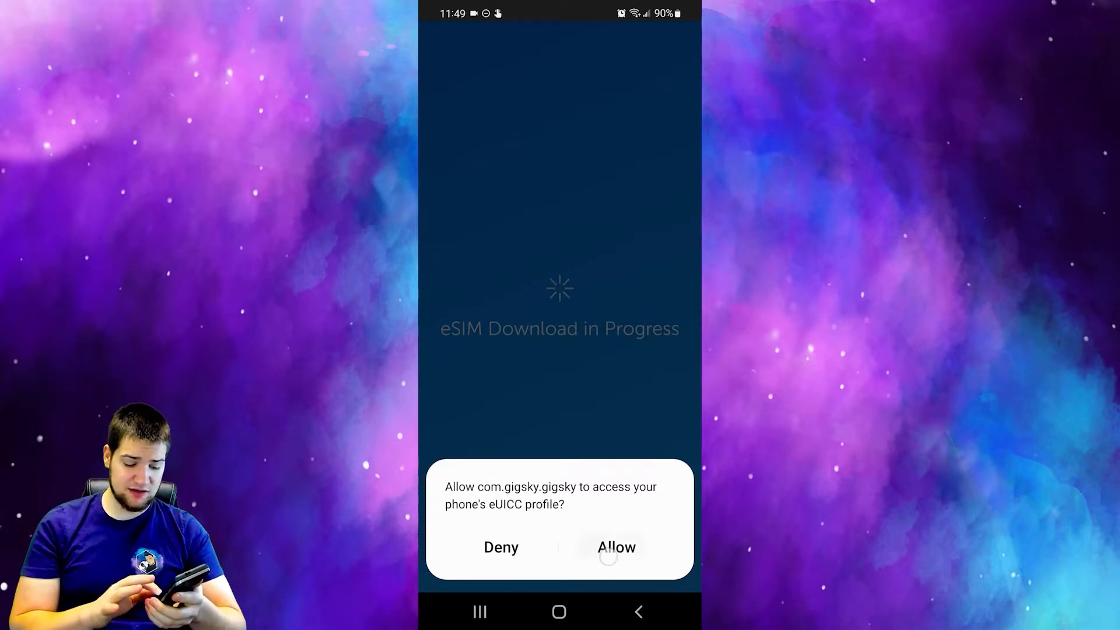
left_click(616, 547)
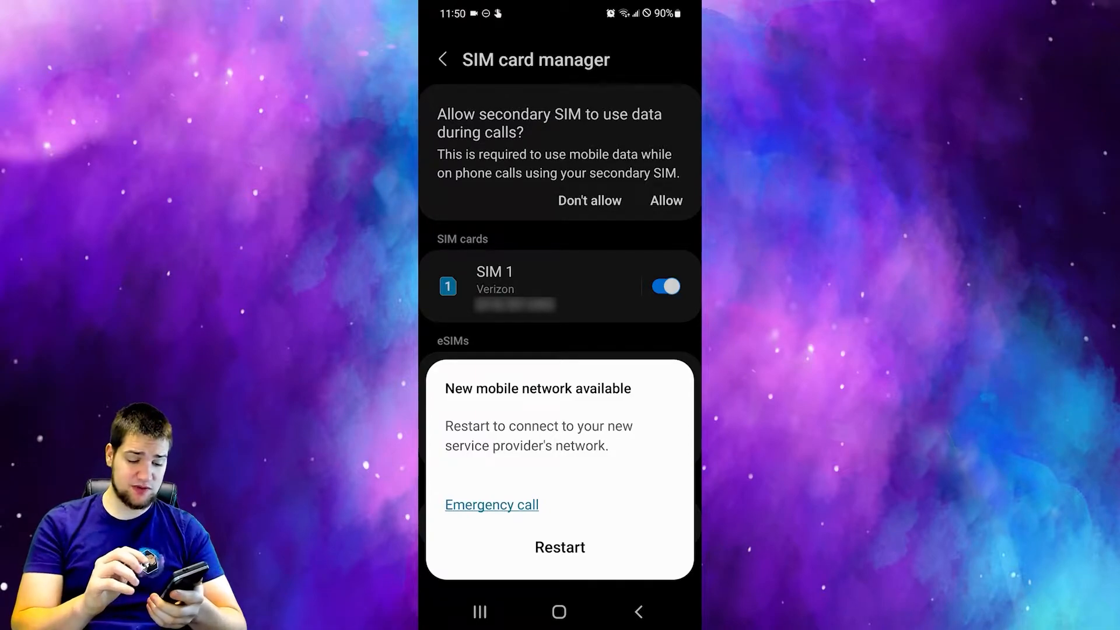
- Restart the phone and reach SIM card manager under Connections settings
left_click(560, 547)
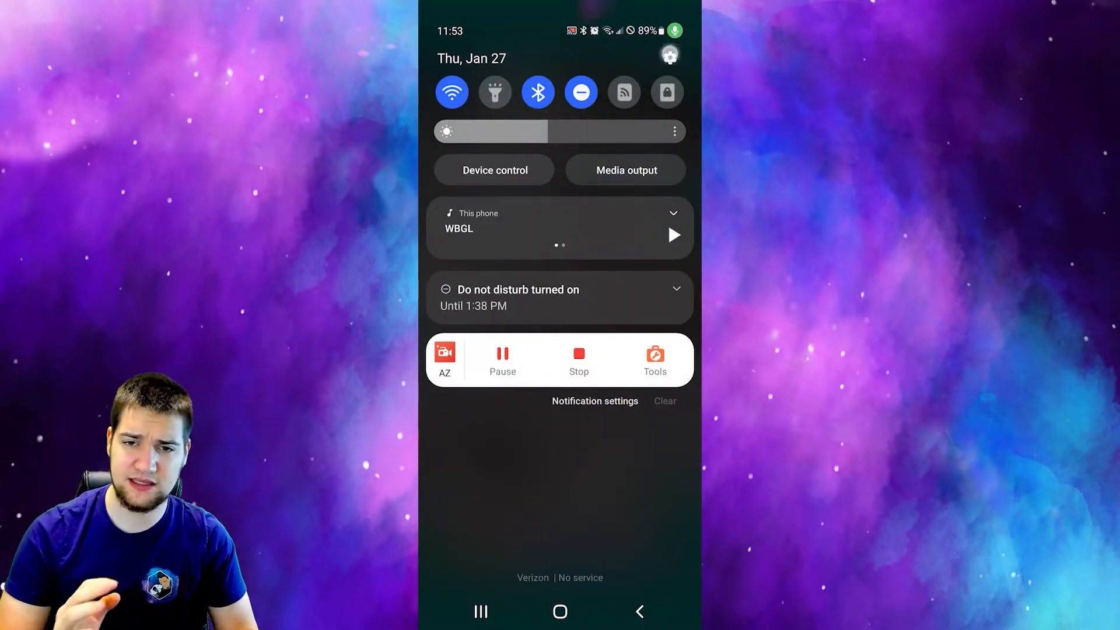
left_click(669, 55)
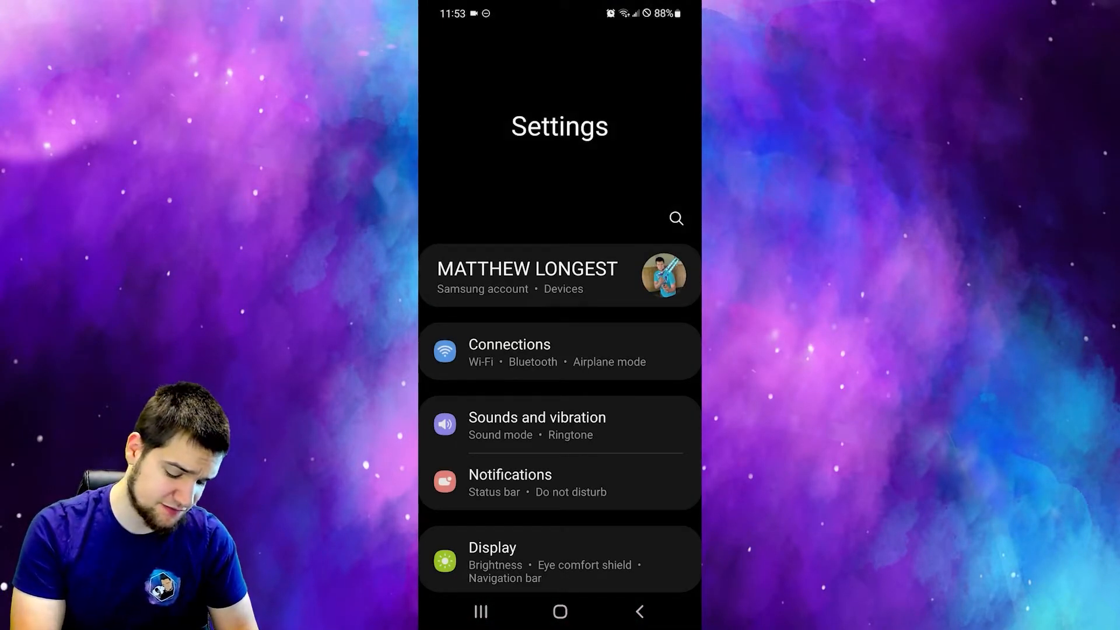
left_click(675, 219)
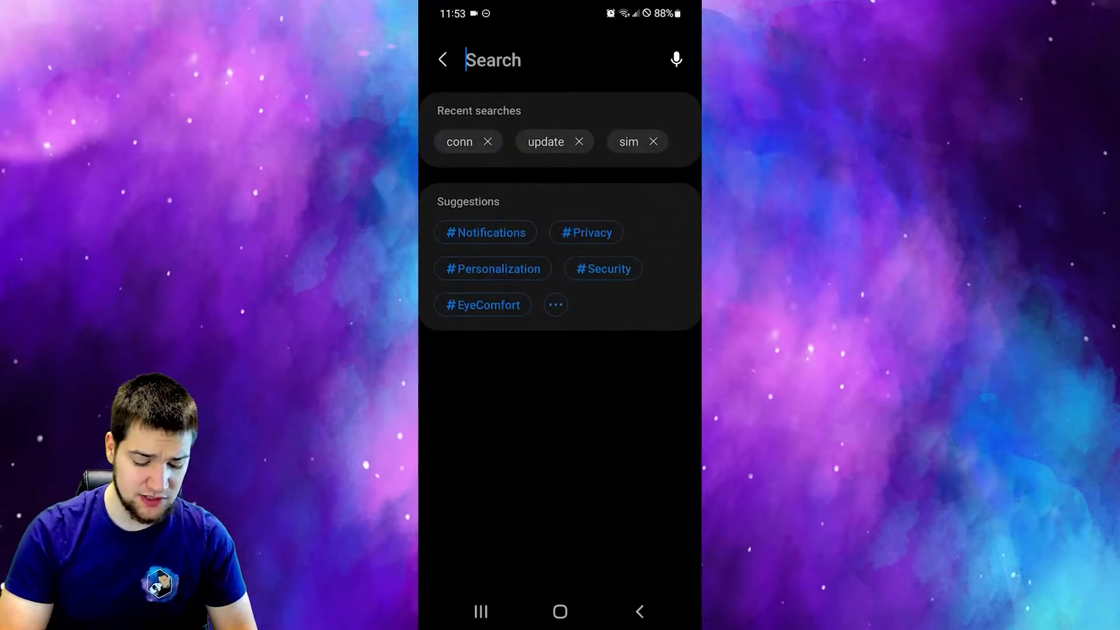
left_click(627, 141)
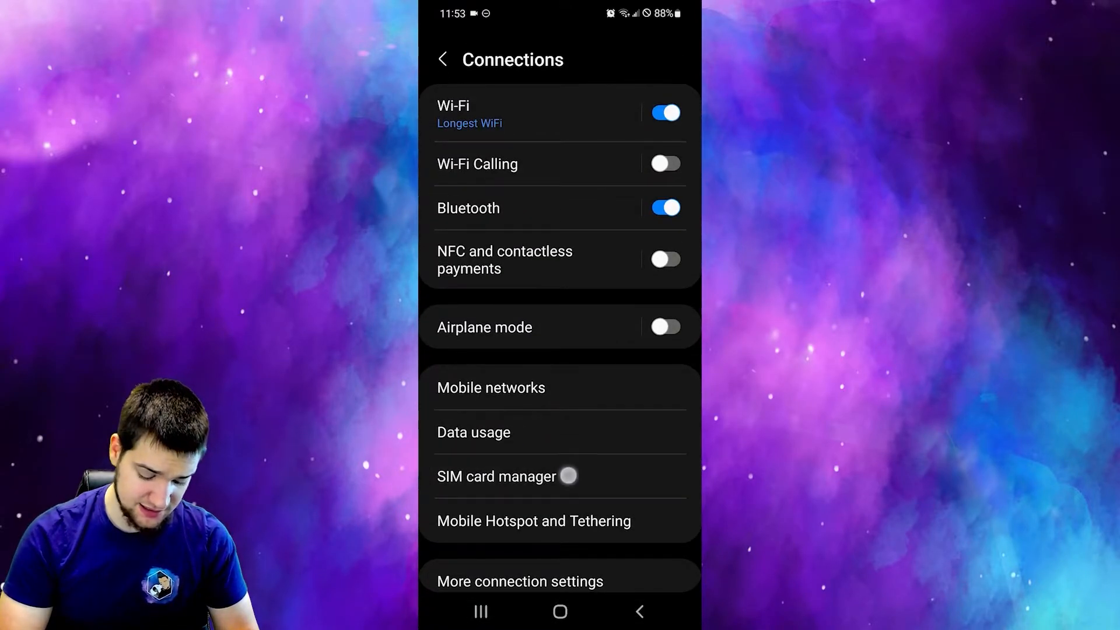
left_click(496, 477)
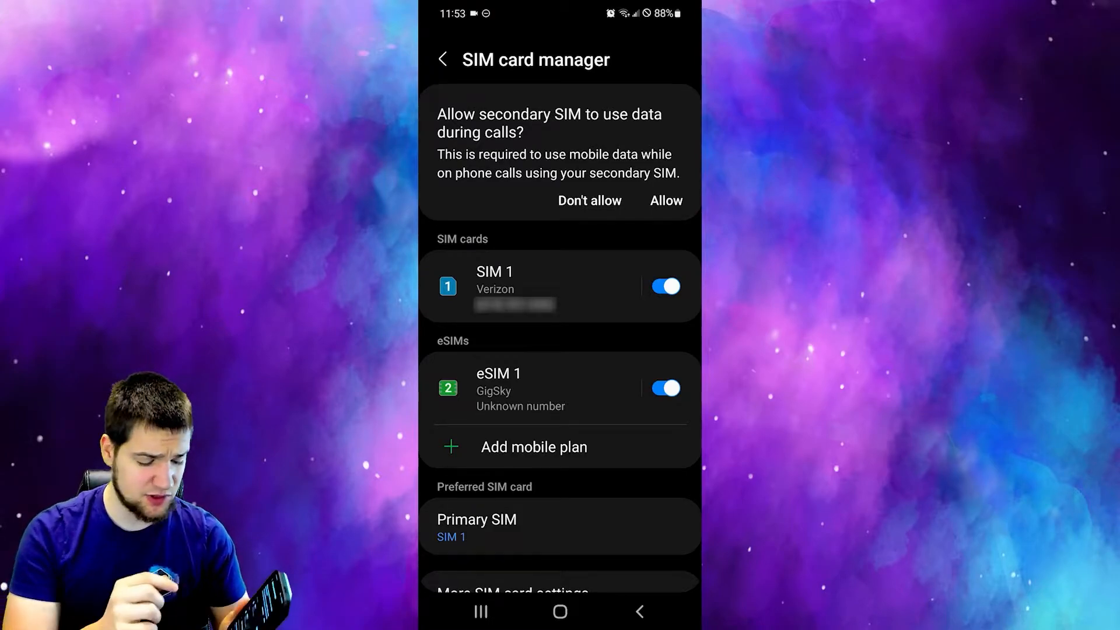
- Turn the GigSky eSIM off, then back on
left_click(664, 388)
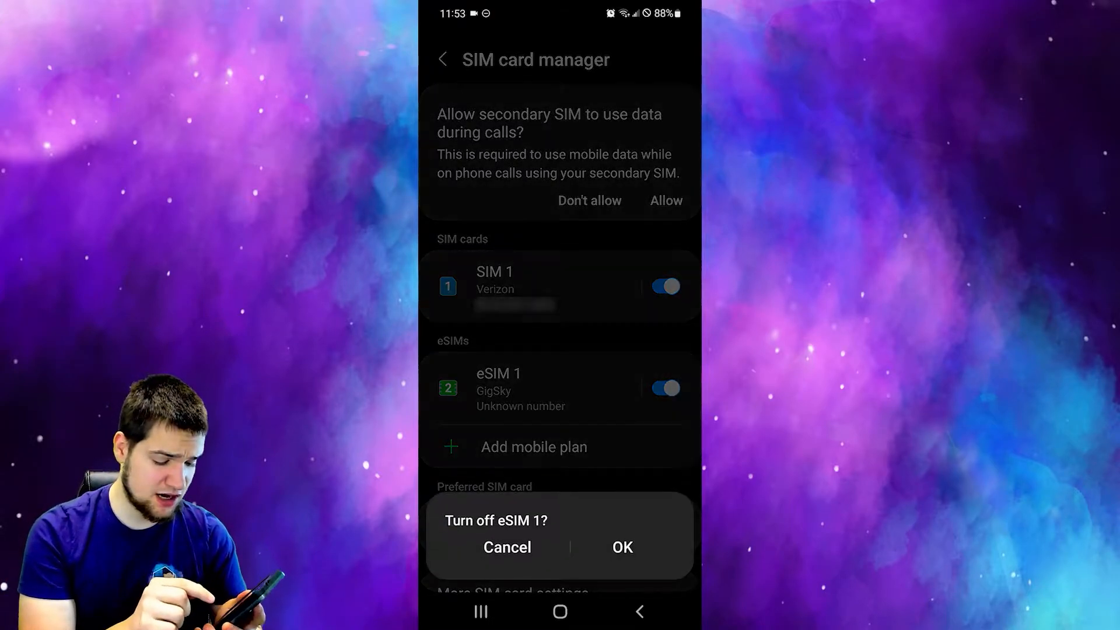
left_click(620, 547)
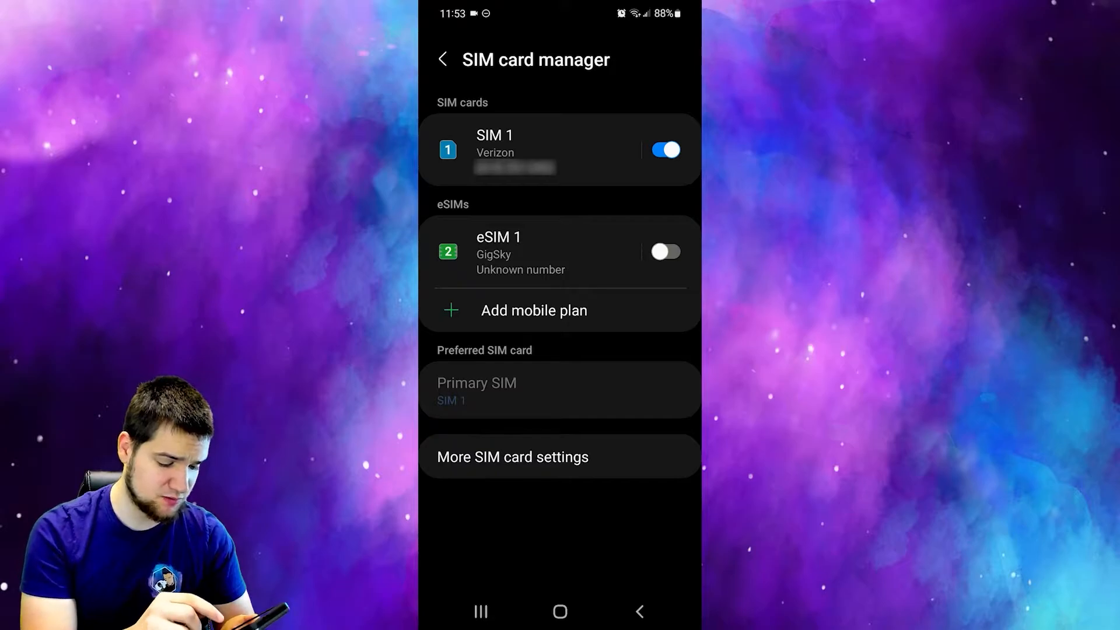
left_click(664, 251)
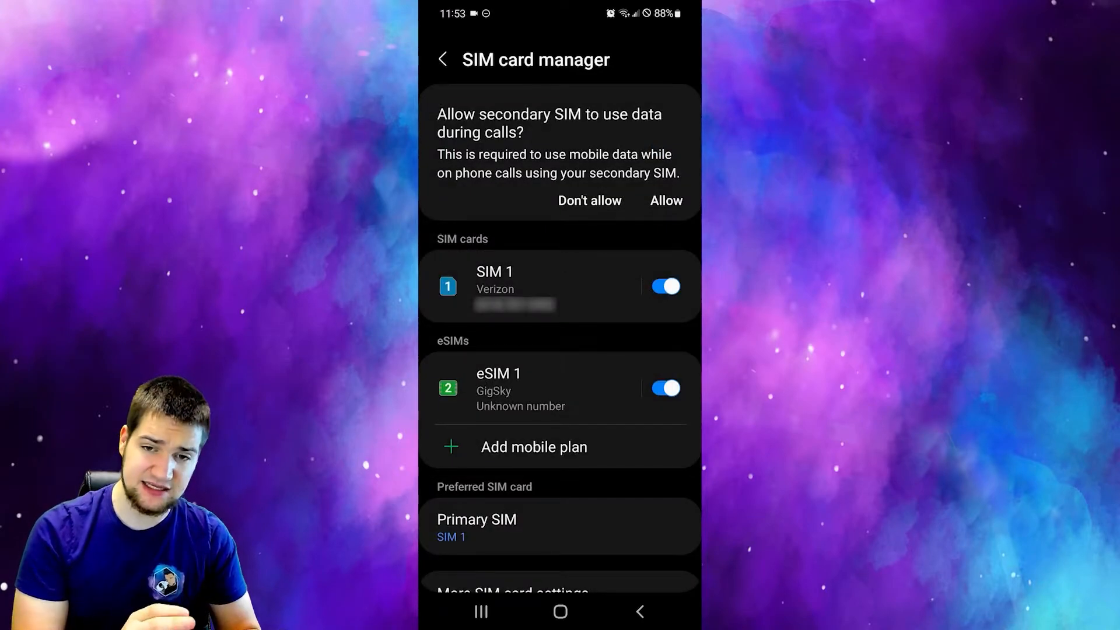
left_click(476, 527)
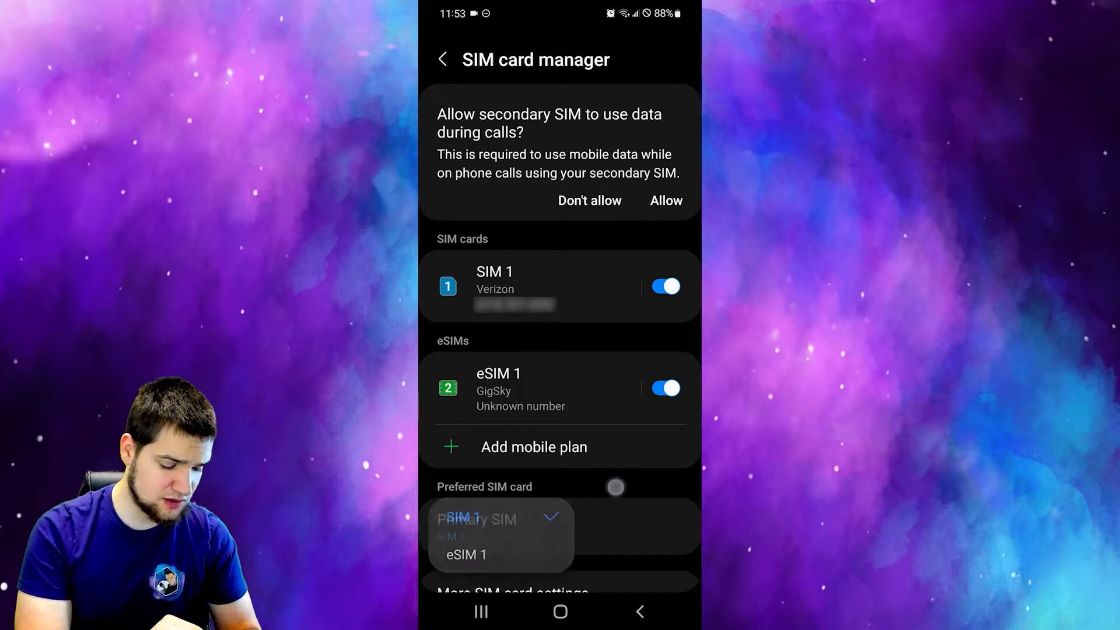
- Set eSIM 1 as Primary SIM and confirm turning off Verizon SIM 1
left_click(664, 286)
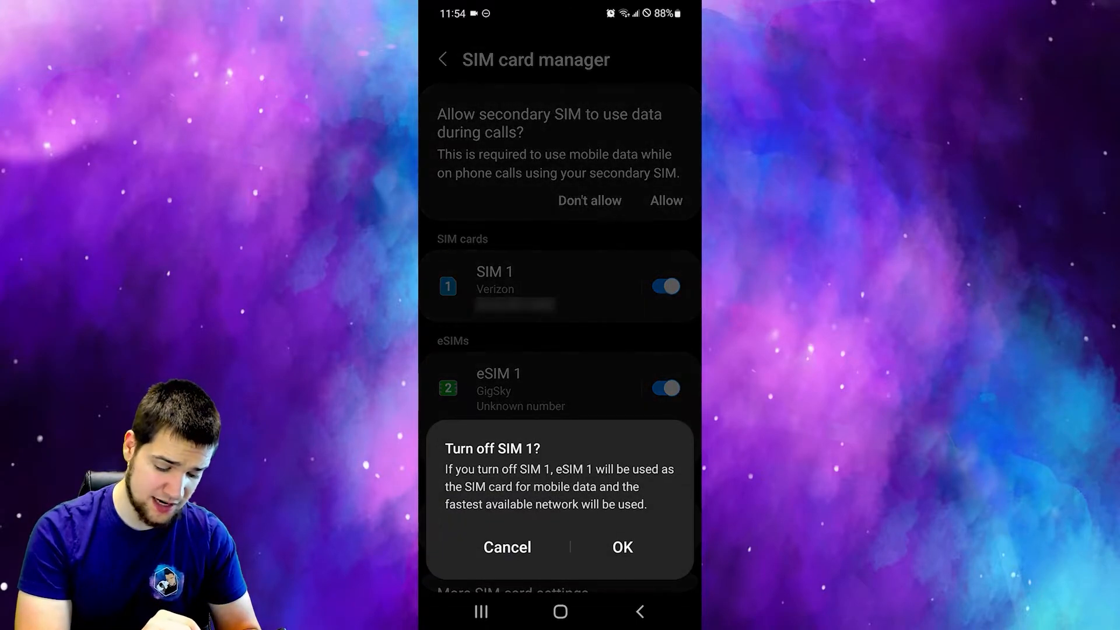
left_click(621, 547)
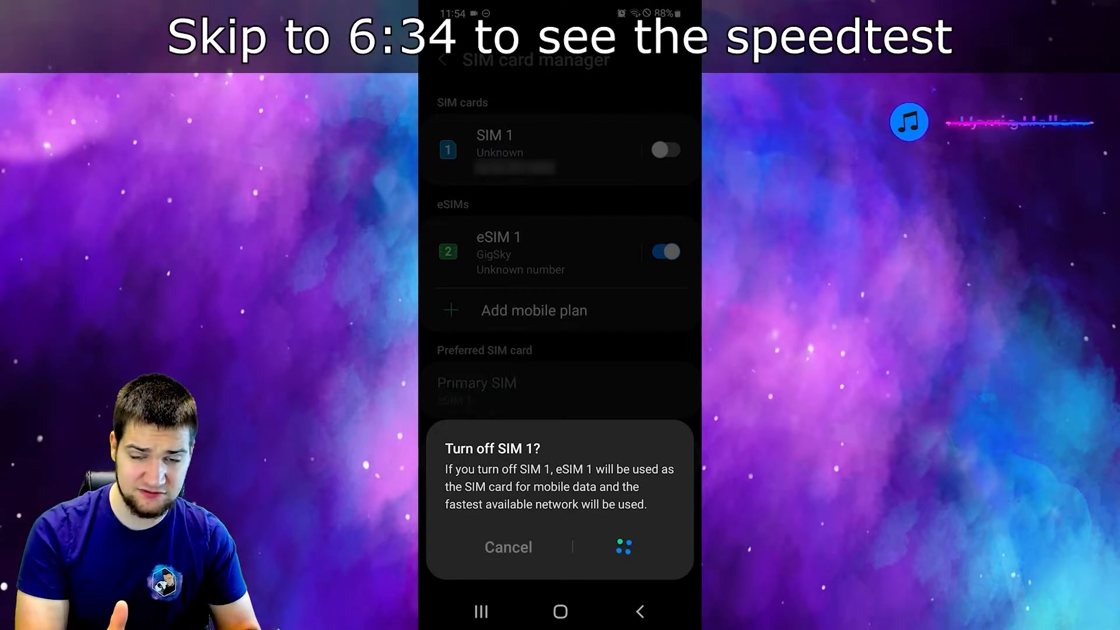
left_click(623, 548)
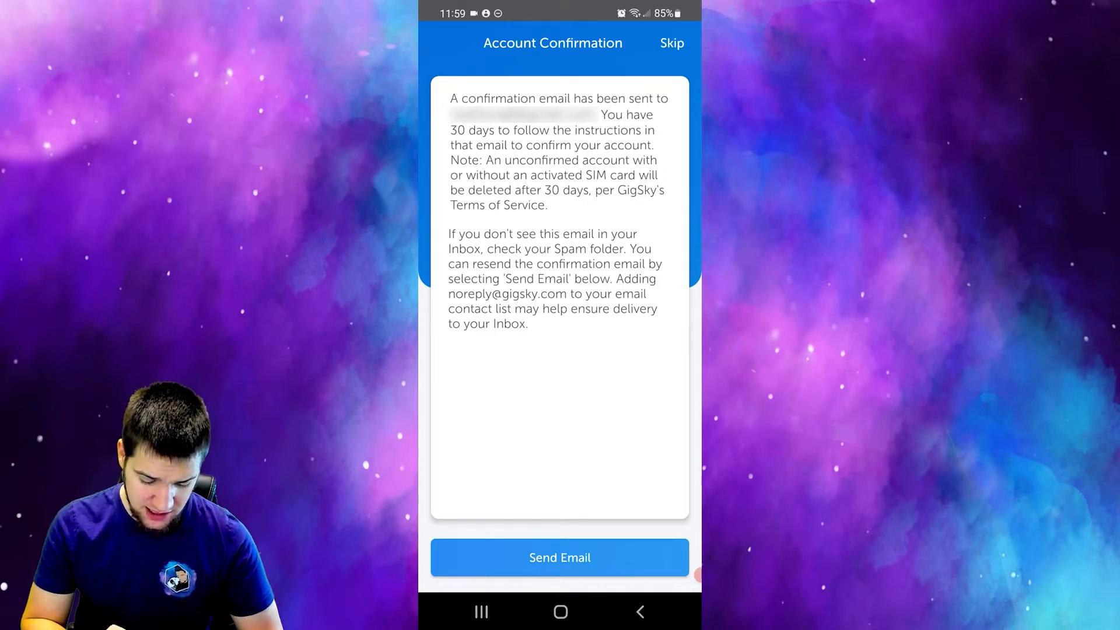
- Resend the account confirmation email and view the US Helium plan's coverage info
left_click(560, 557)
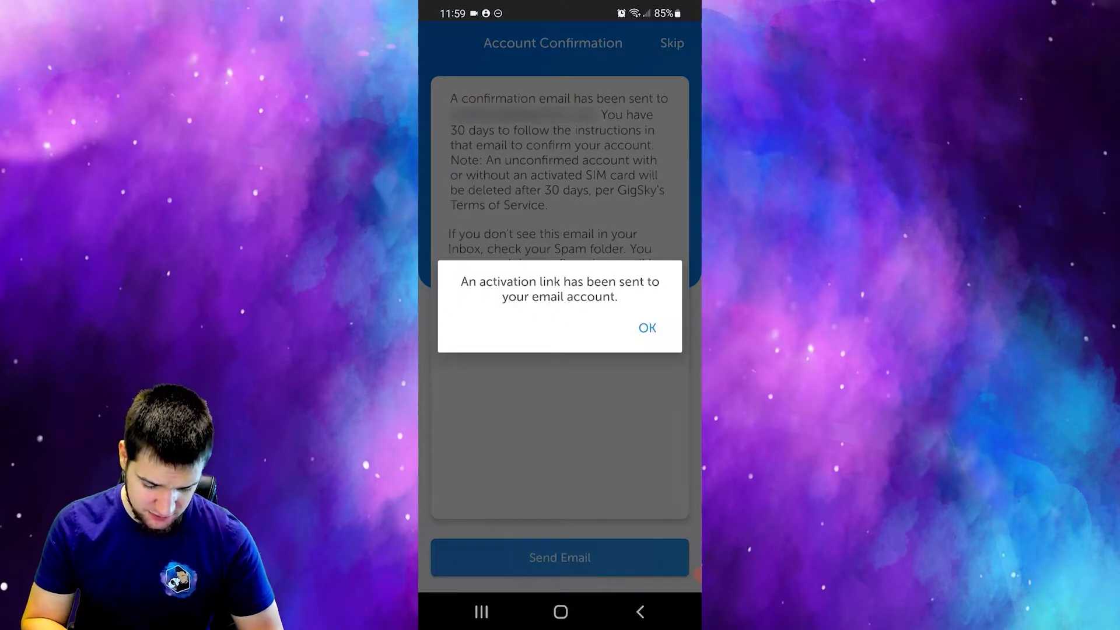
left_click(645, 327)
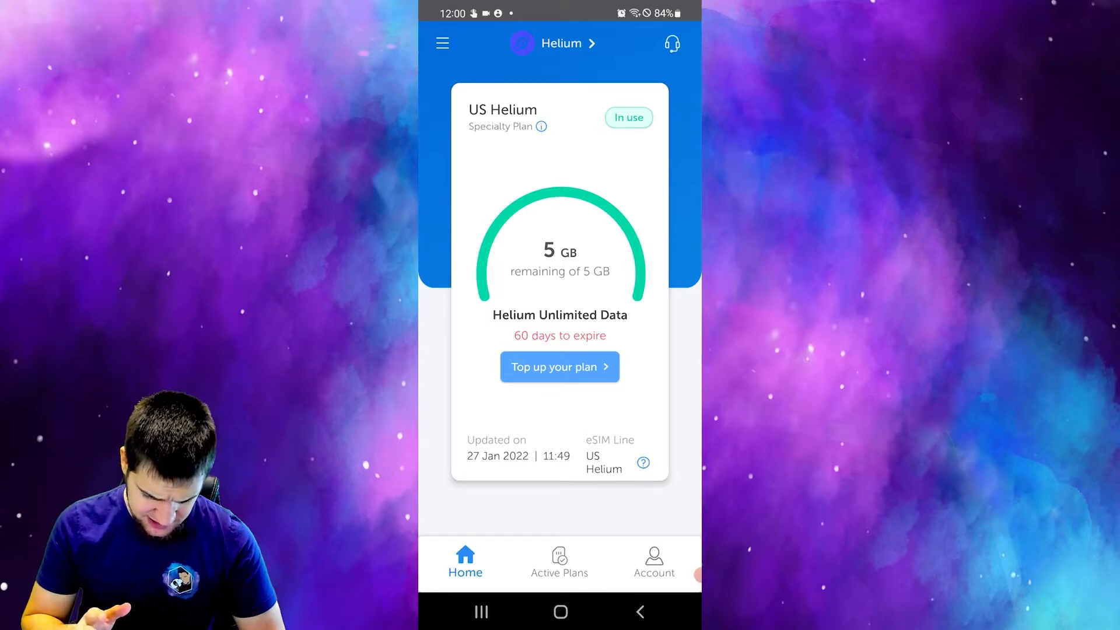
left_click(525, 127)
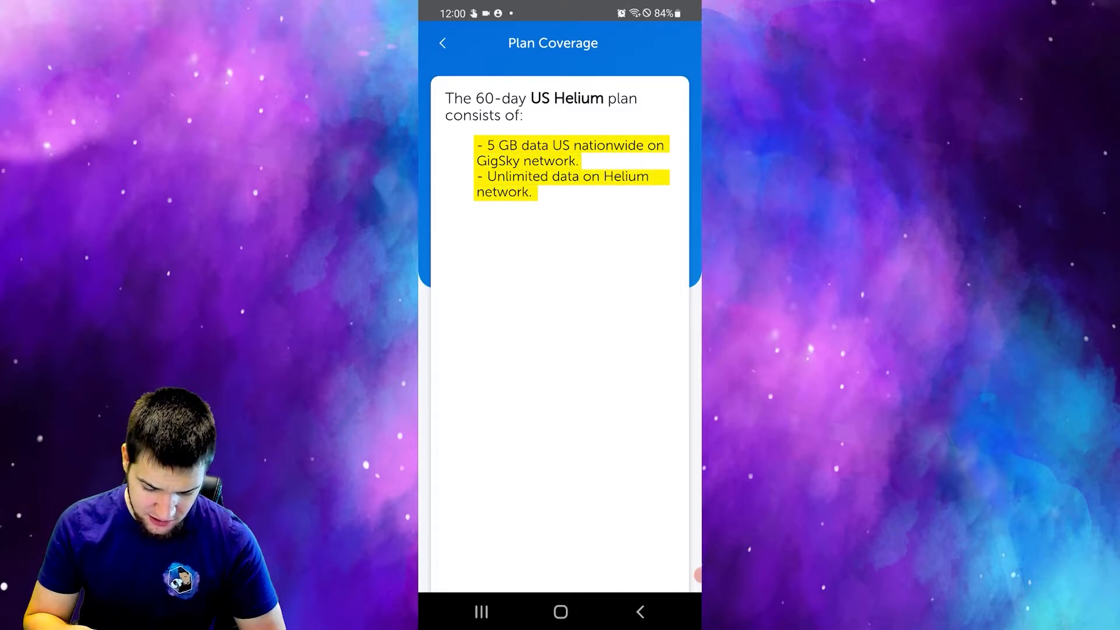
left_click(443, 43)
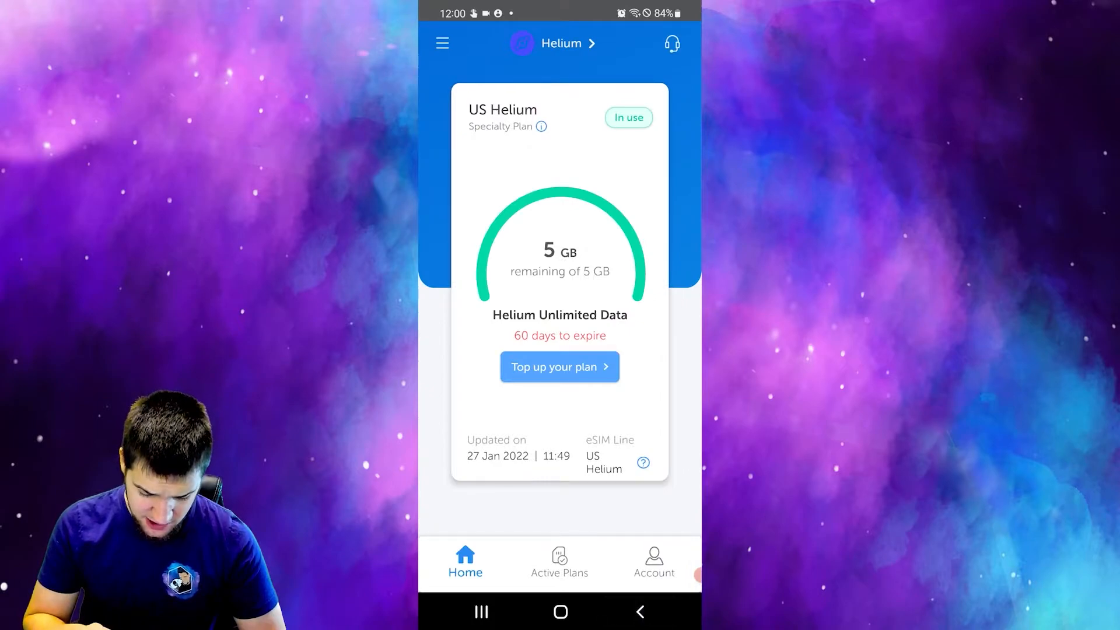
- Check the plan's top-up options, then view Active Plans showing US Helium with 5 GB
left_click(560, 367)
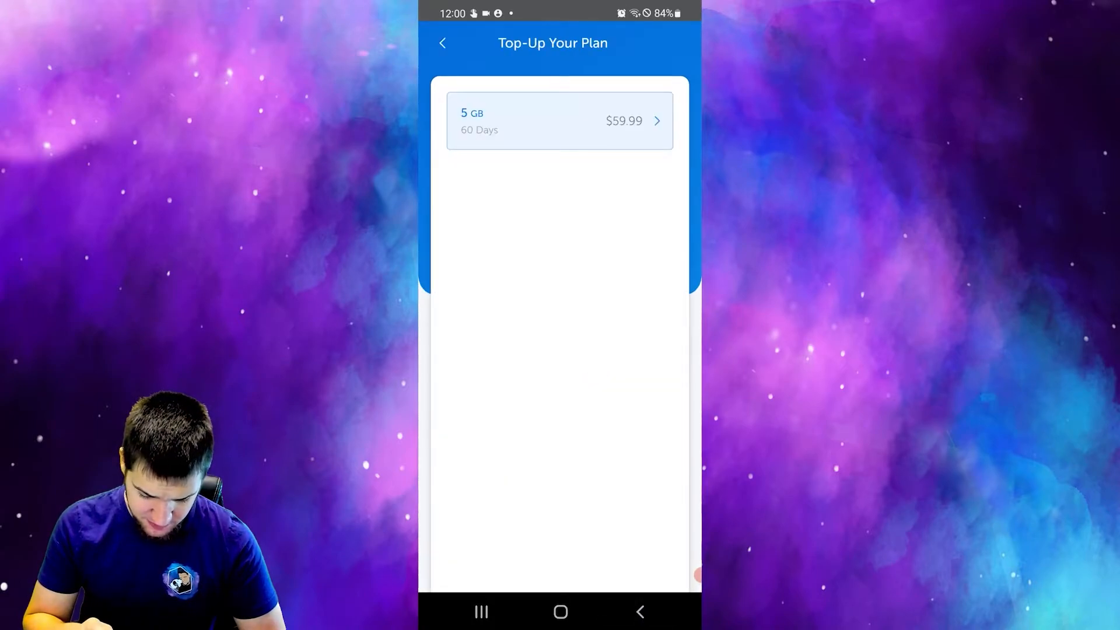
left_click(442, 43)
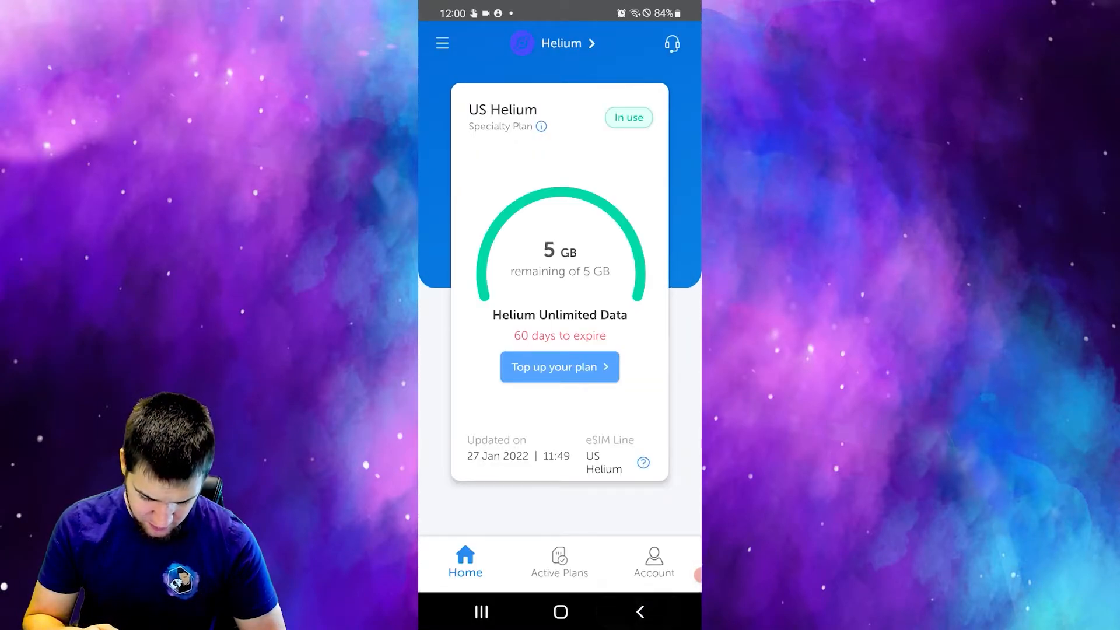
left_click(559, 563)
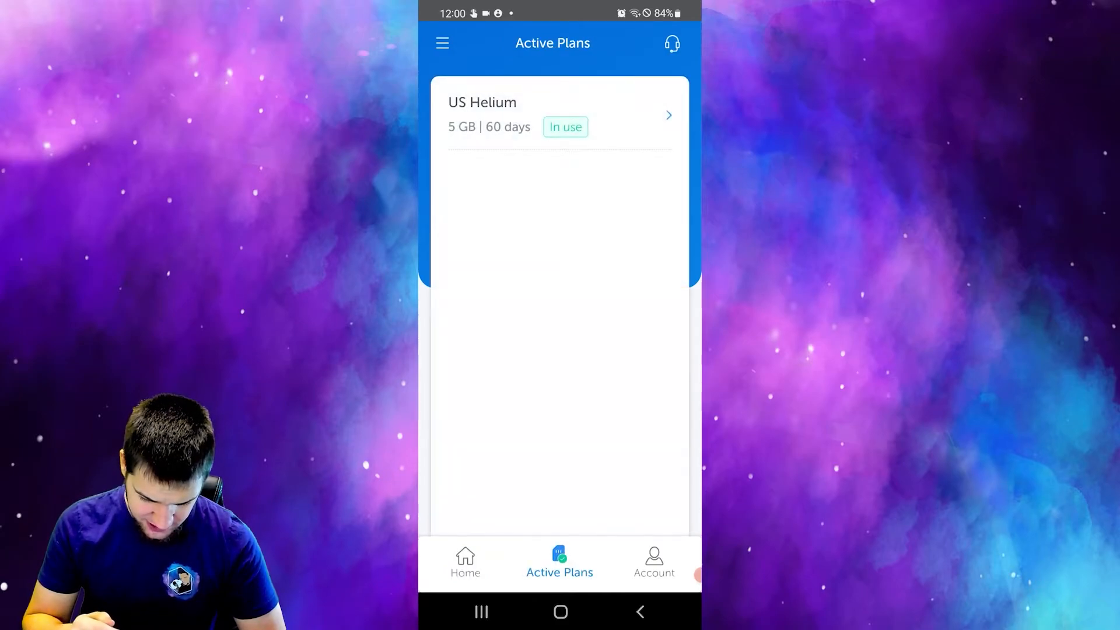
left_click(465, 561)
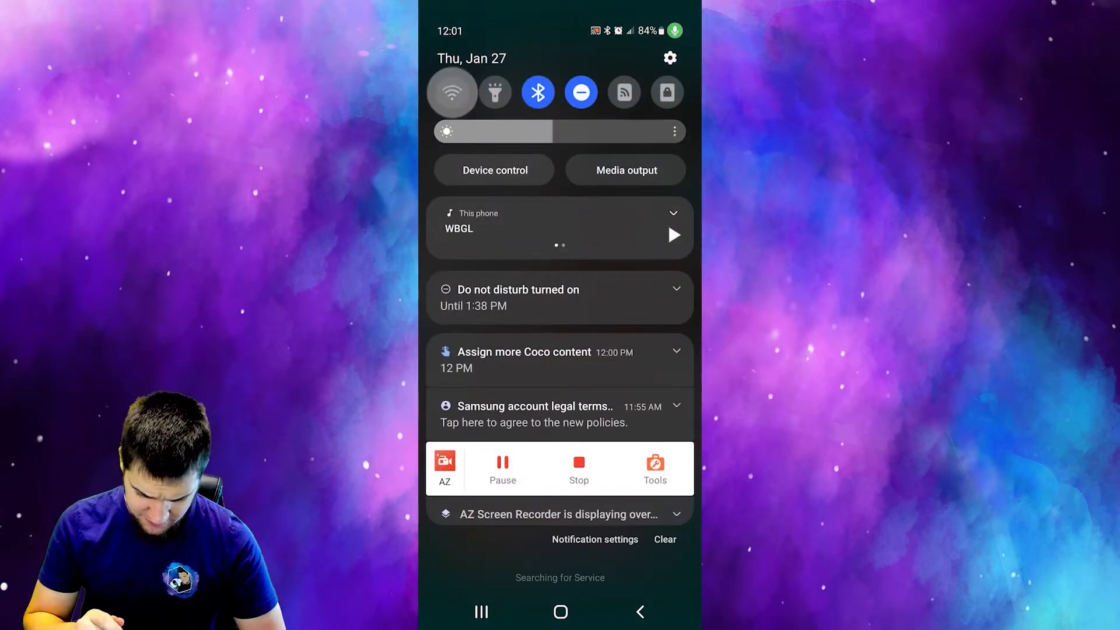
- Turn off Wi-Fi, dismiss the Speedtest error, and retry the speed test with GO
left_click(451, 92)
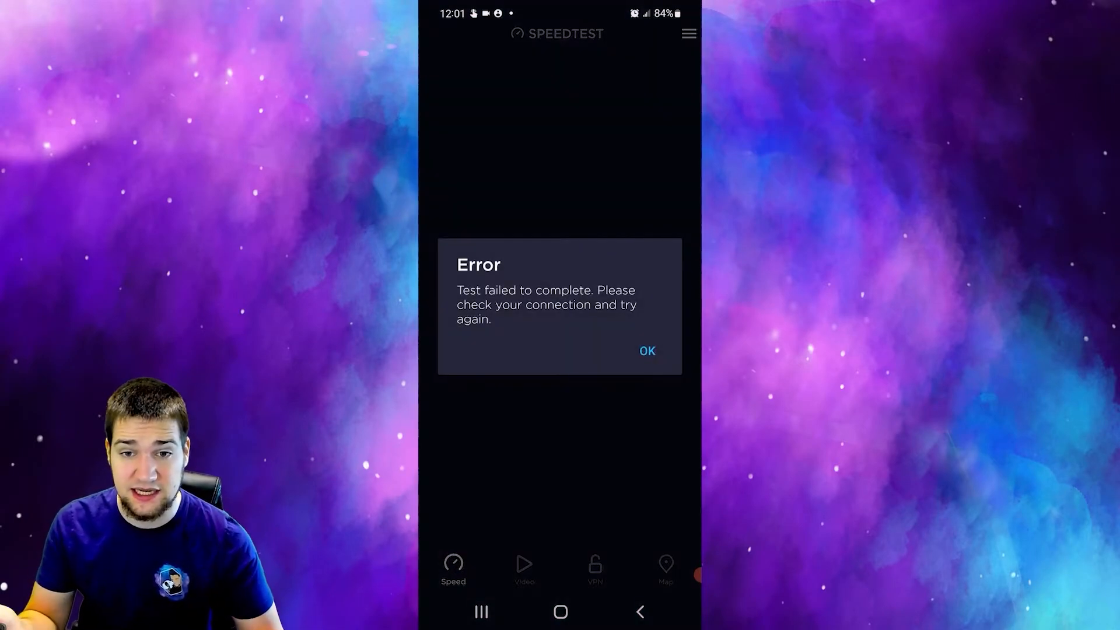
left_click(647, 351)
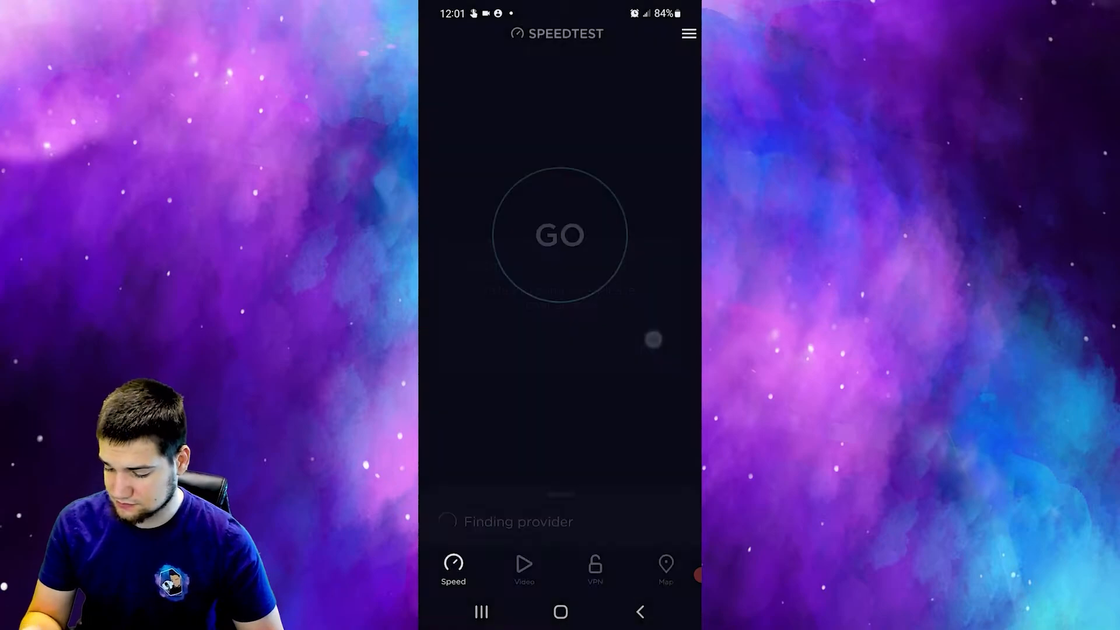
left_click(560, 236)
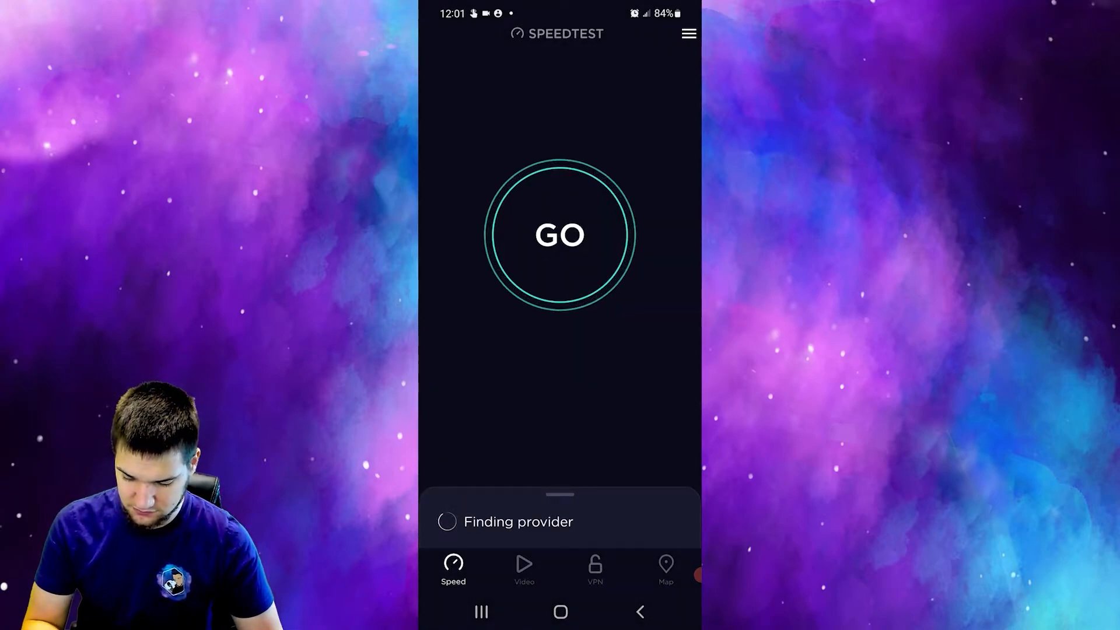
left_click(559, 234)
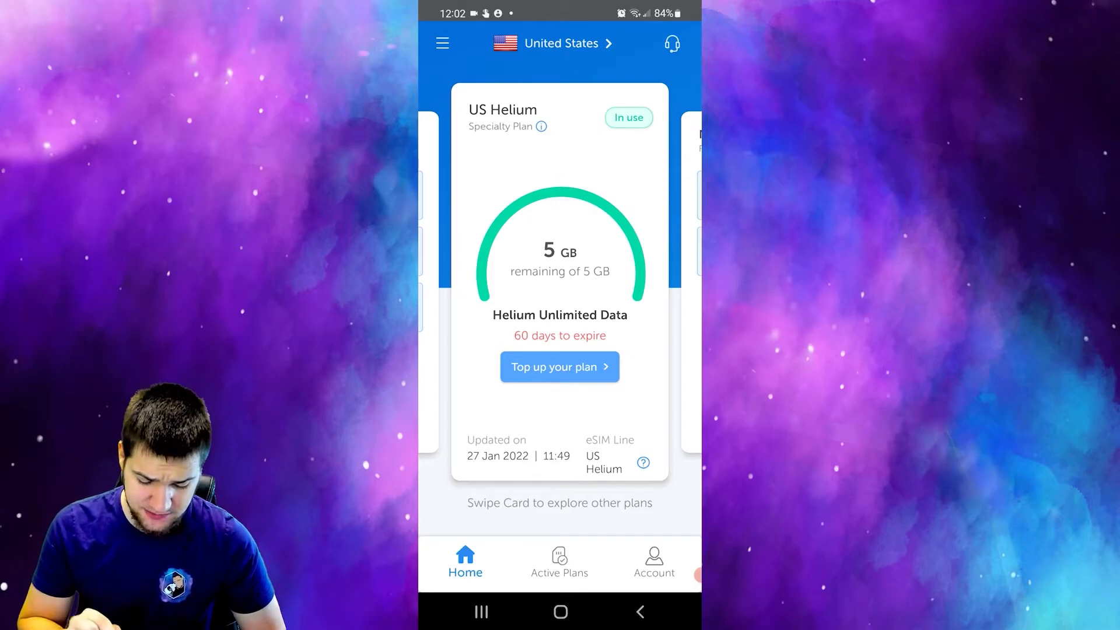
- Open GigSky support from the headset icon and choose Submit A Request
left_click(671, 42)
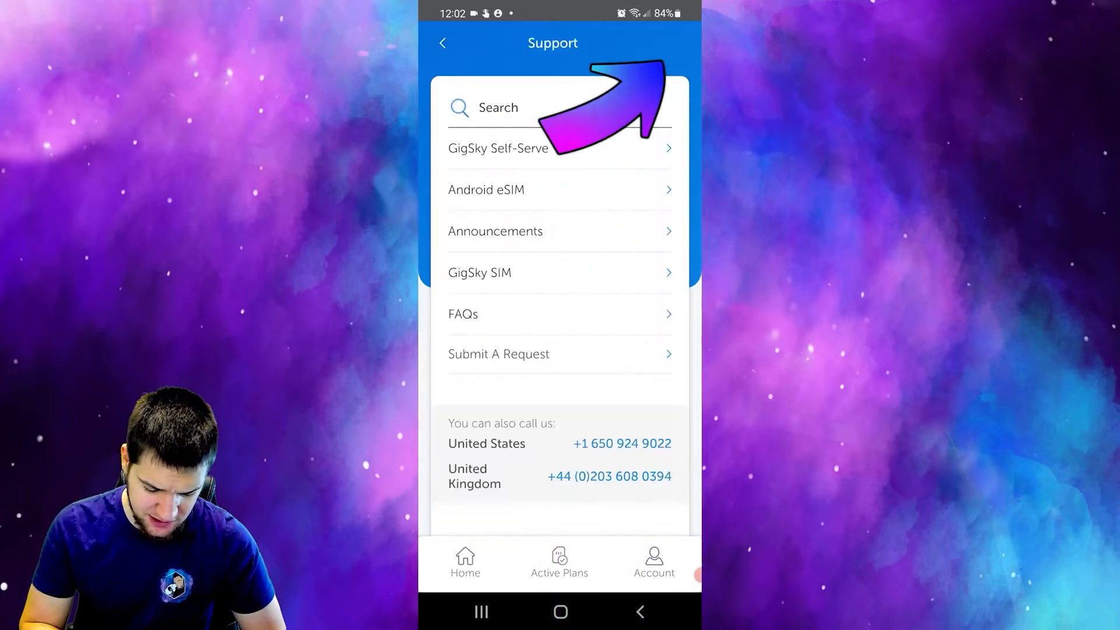
left_click(499, 354)
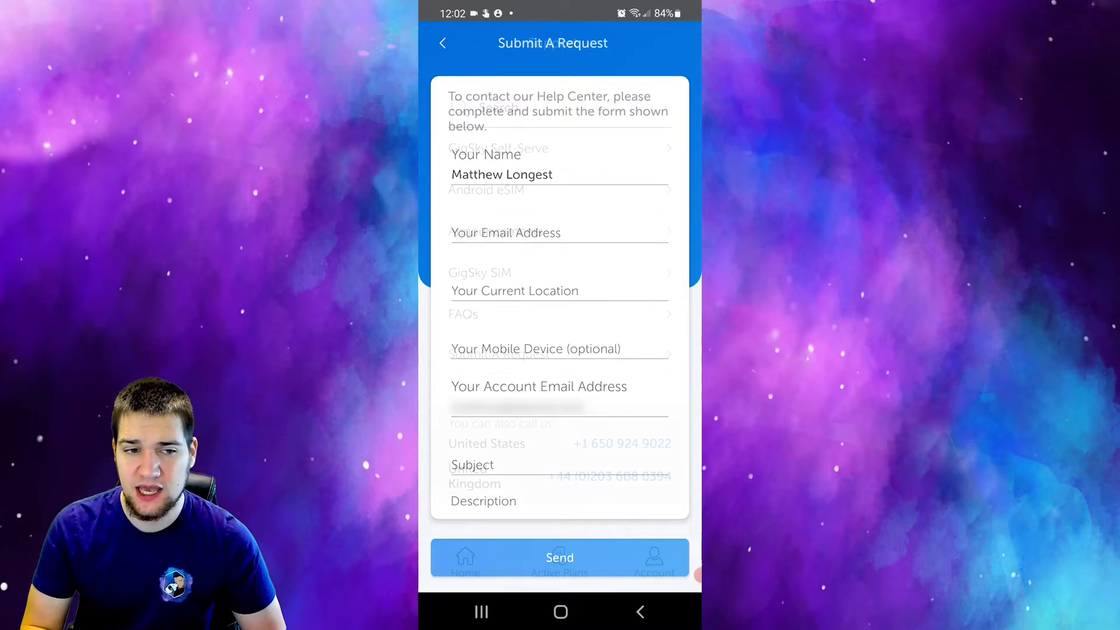
left_click(442, 42)
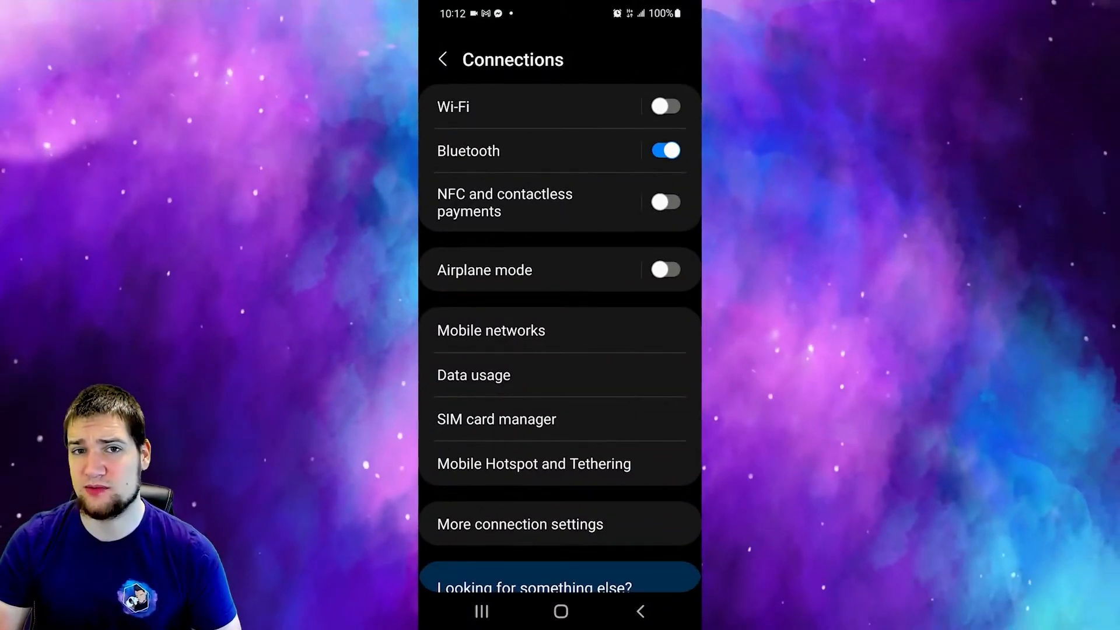
- Add an access point named 'gigsky' with APN 'gigsky' and save it
left_click(491, 330)
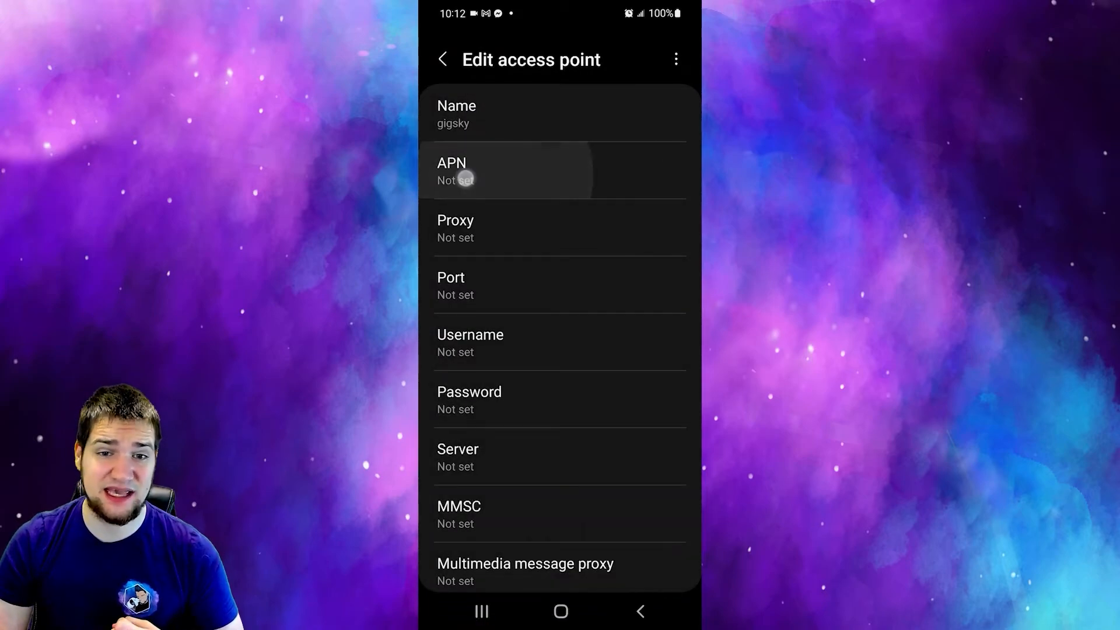
left_click(557, 172)
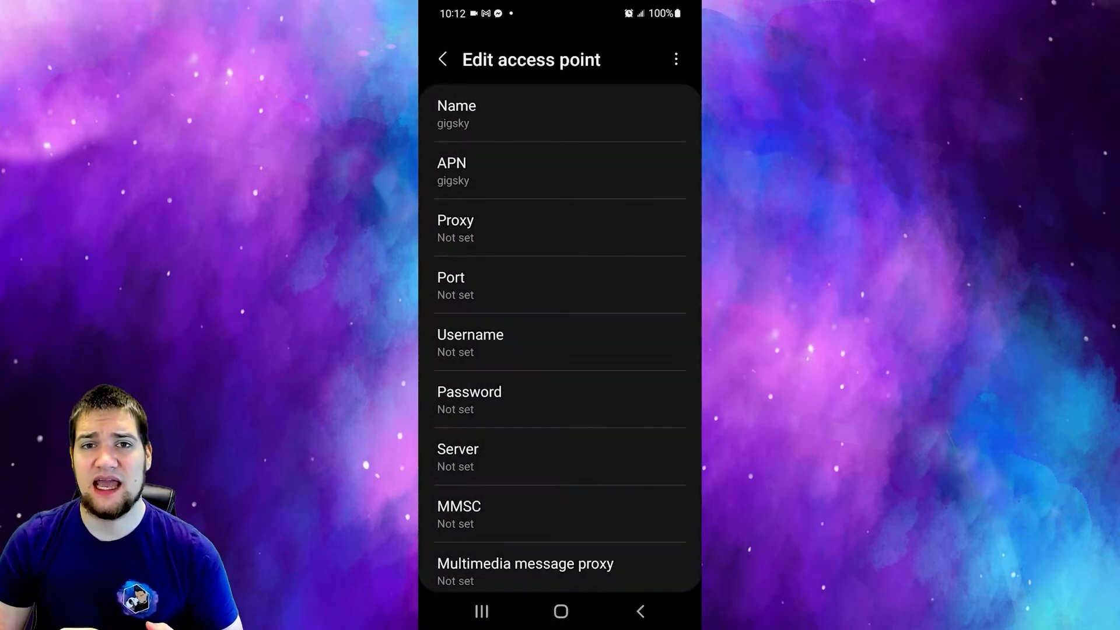
left_click(442, 60)
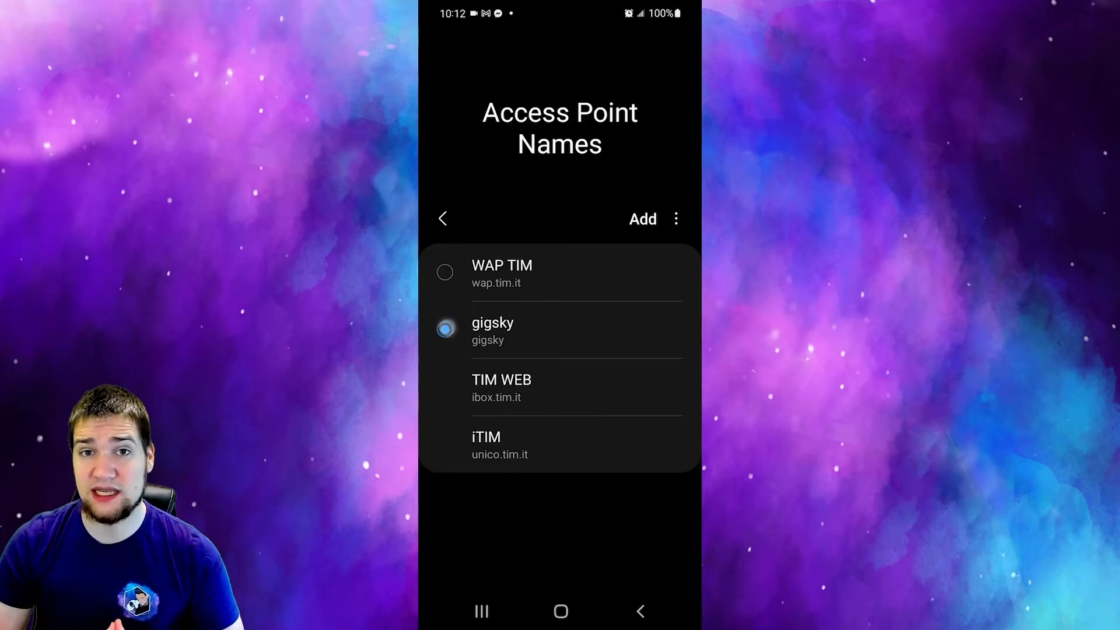